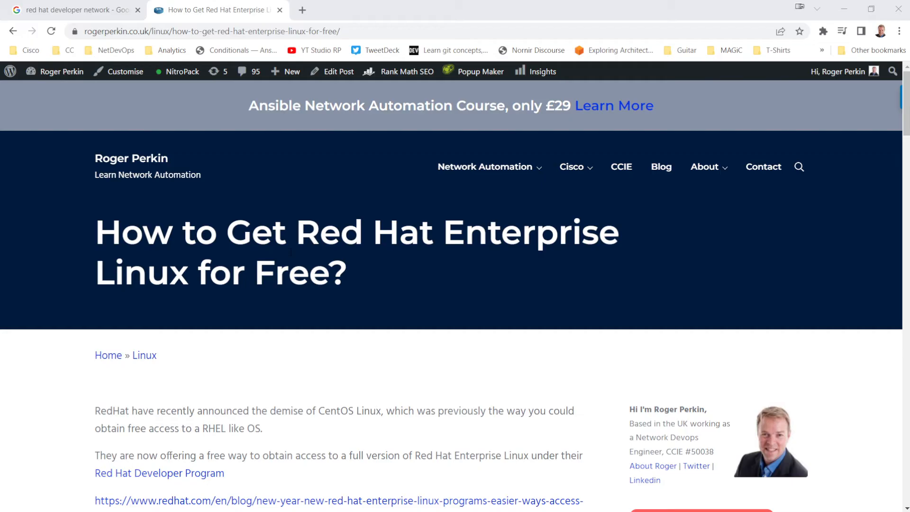
mouse_move(274, 346)
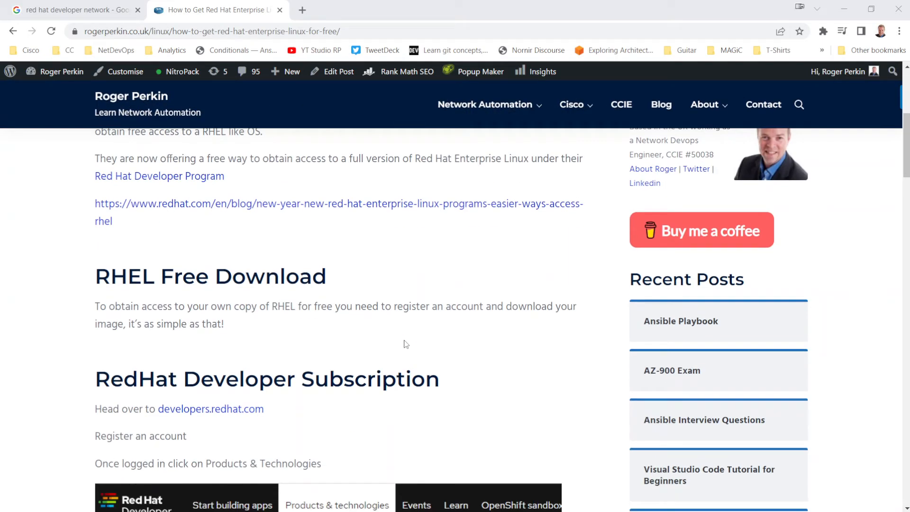
scroll("down", 3)
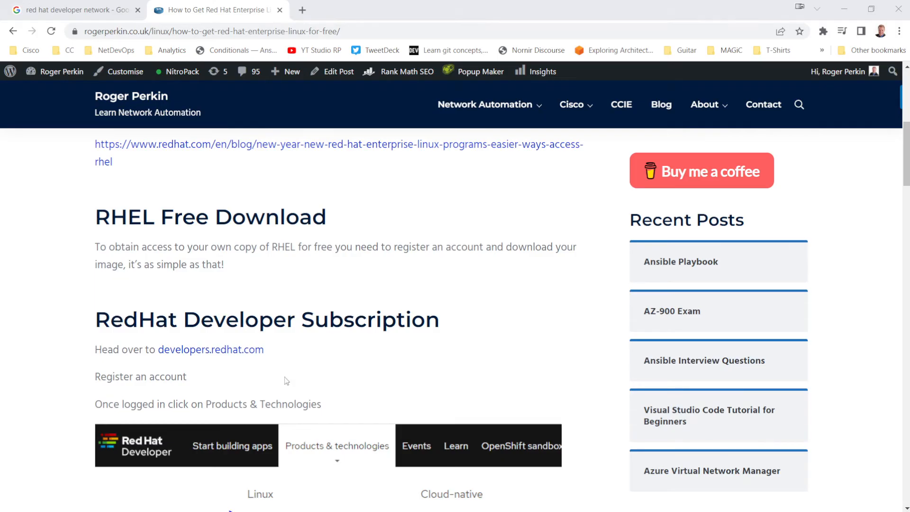
mouse_move(210, 350)
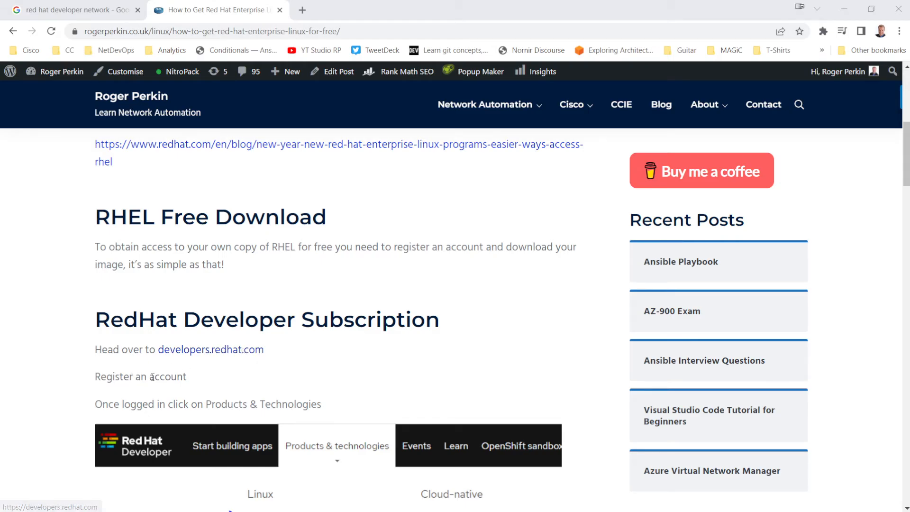
scroll("down", 3)
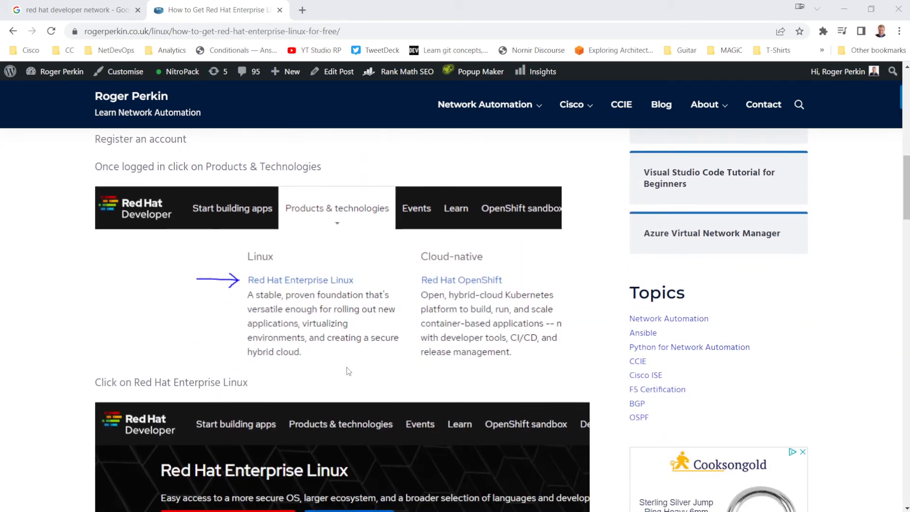
mouse_move(324, 211)
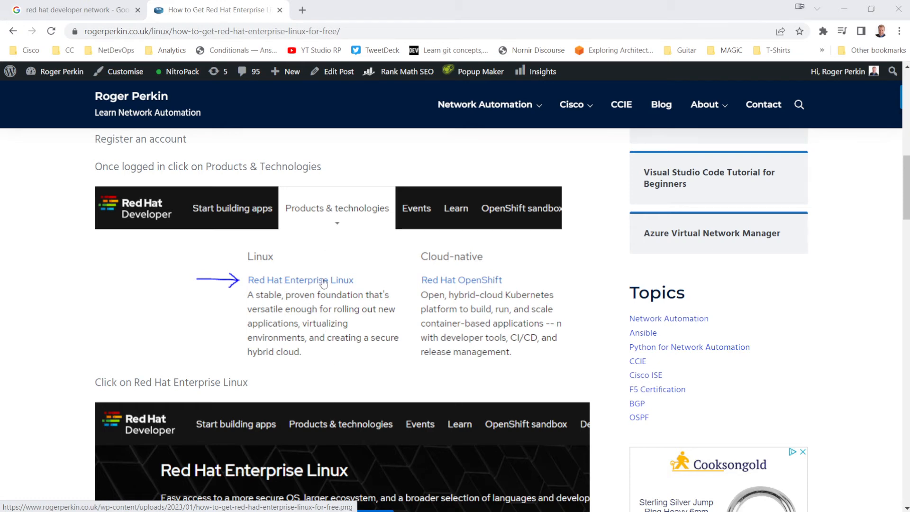
scroll("down", 3)
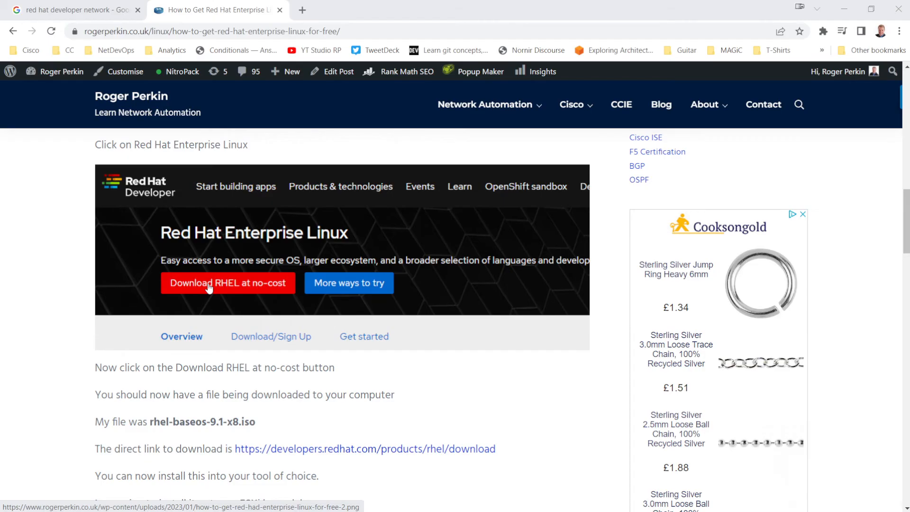
mouse_move(209, 414)
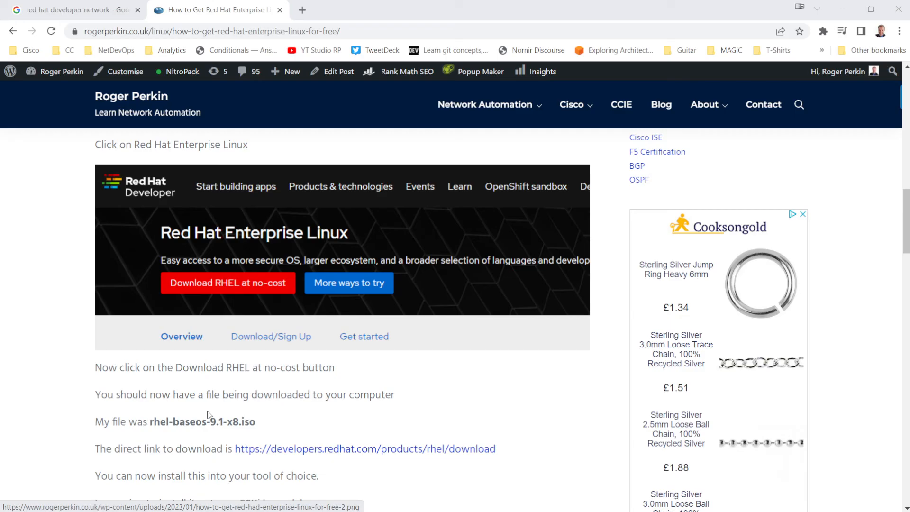